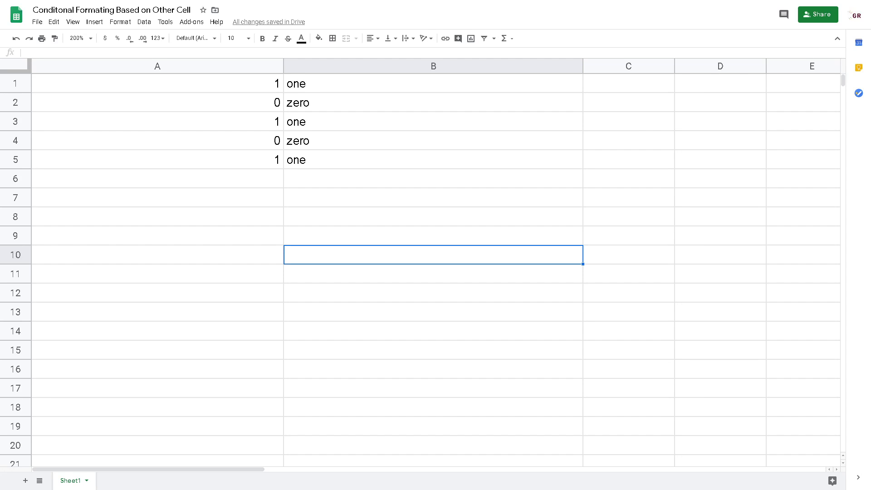
{"action": "mouse_move", "coordinate": [555, 243]}
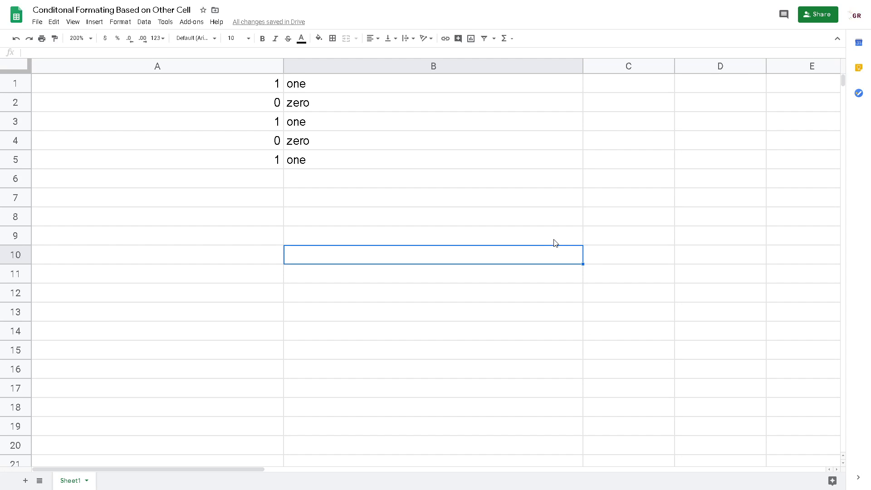
- Select various cells and column B around the A1:B5 example table
{"action": "left_click", "coordinate": [157, 197]}
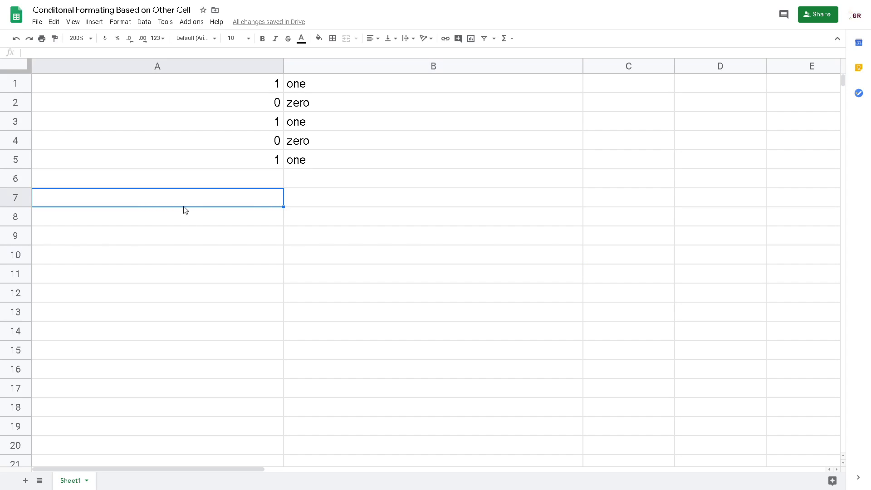
{"action": "left_click", "coordinate": [433, 254]}
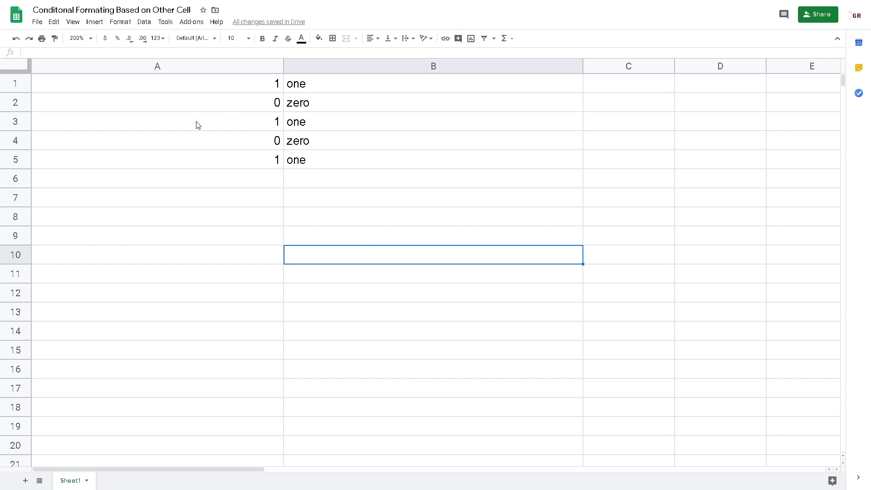
{"action": "left_click", "coordinate": [433, 179]}
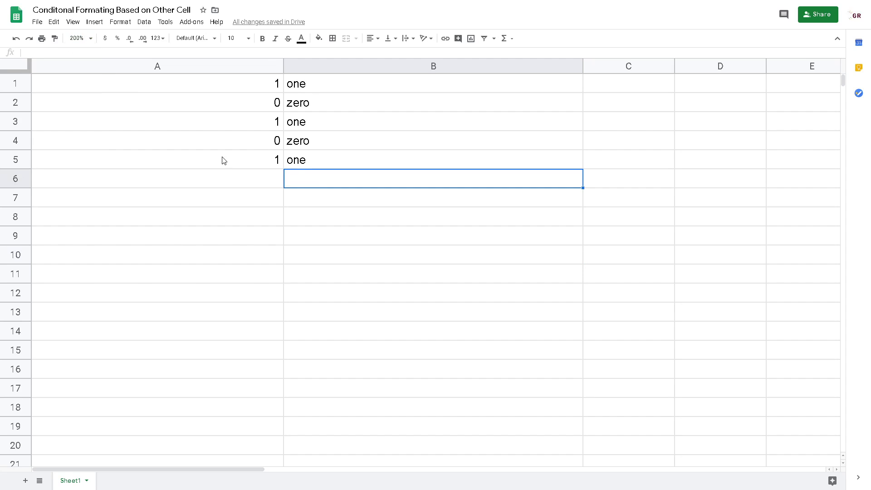
{"action": "mouse_move", "coordinate": [253, 86]}
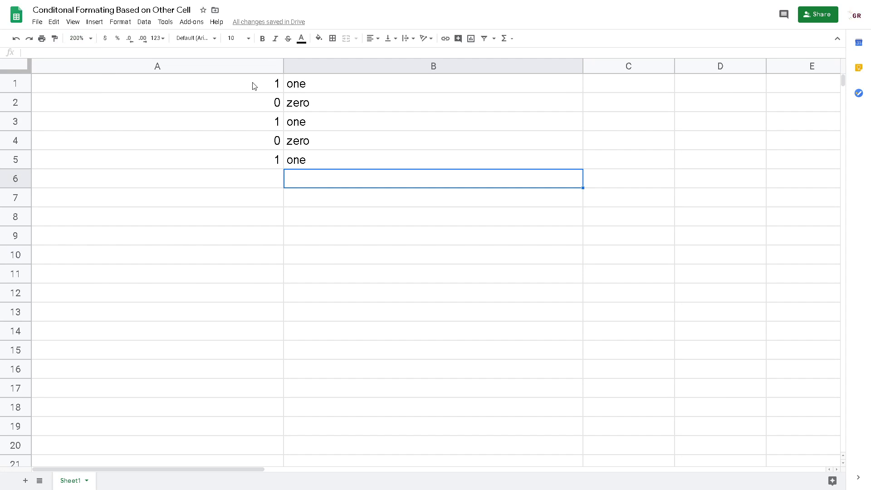
{"action": "left_click", "coordinate": [158, 84]}
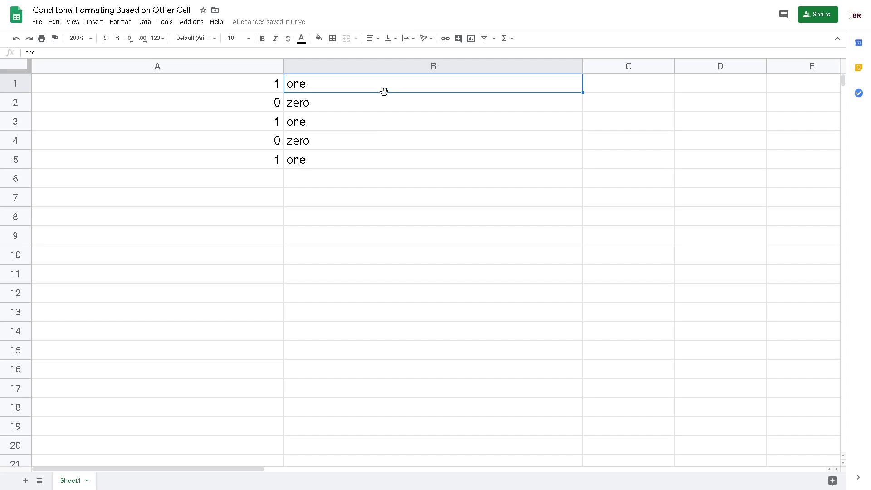
{"action": "mouse_move", "coordinate": [327, 89]}
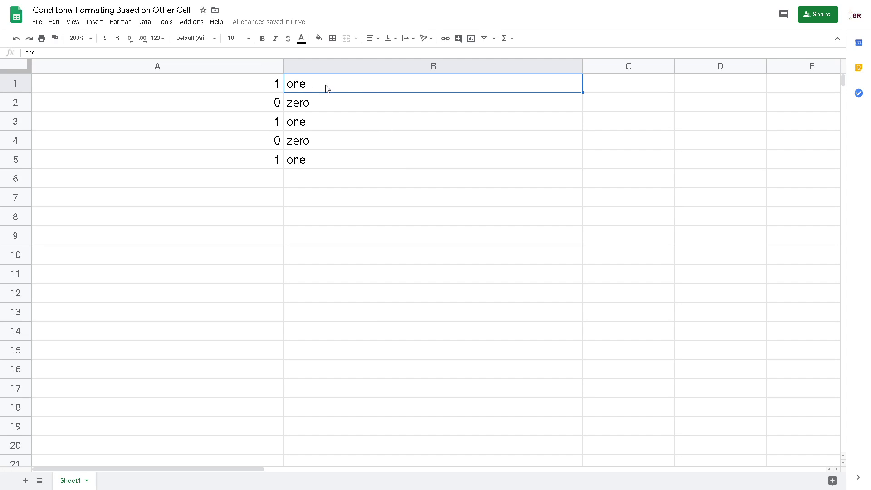
{"action": "left_click", "coordinate": [433, 66]}
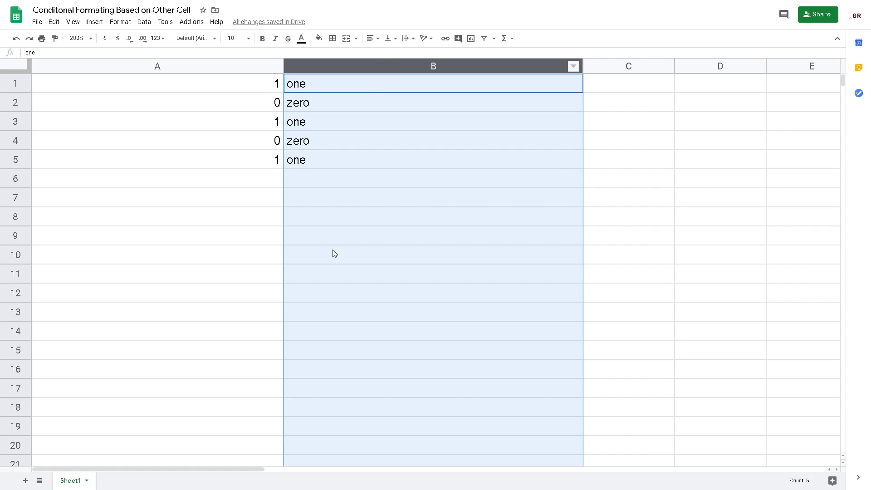
{"action": "mouse_move", "coordinate": [159, 87]}
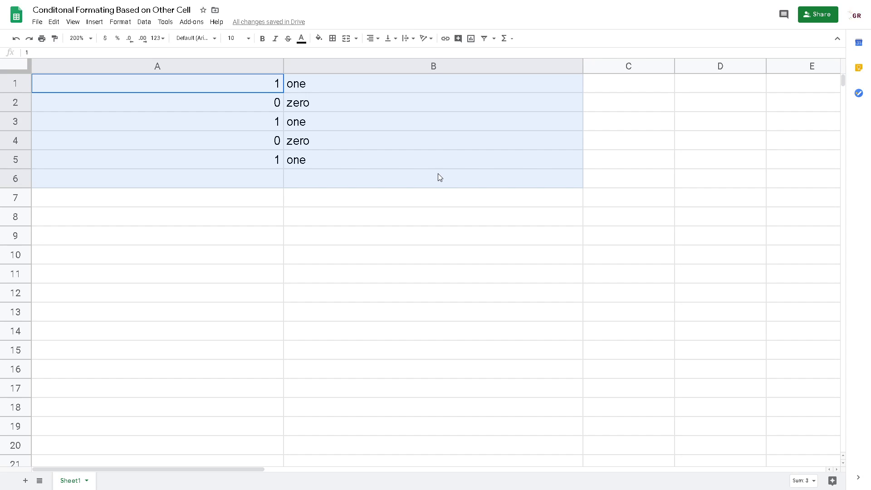
- Start a new conditional formatting rule with cell A1 selected
{"action": "left_click", "coordinate": [365, 159]}
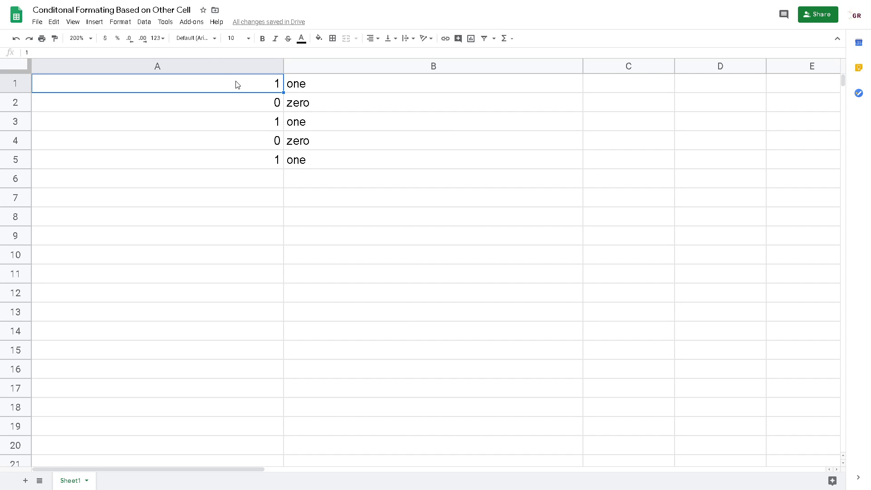
{"action": "mouse_move", "coordinate": [224, 84]}
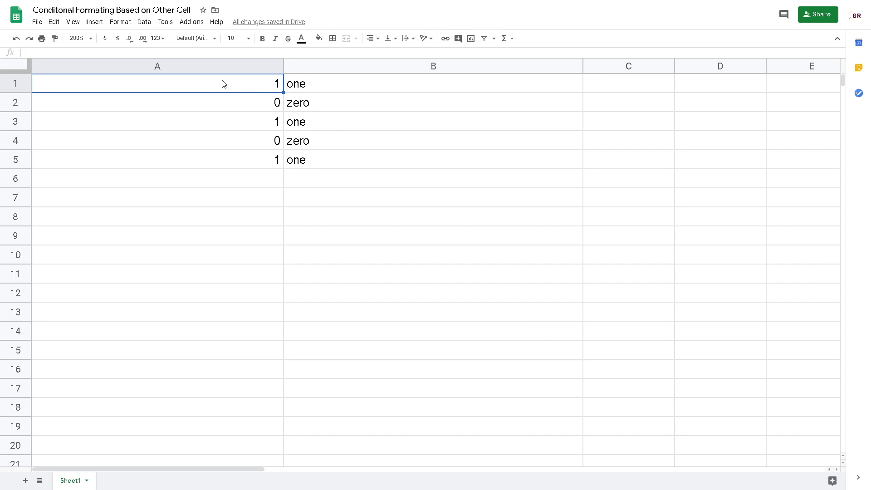
{"action": "left_click", "coordinate": [120, 22]}
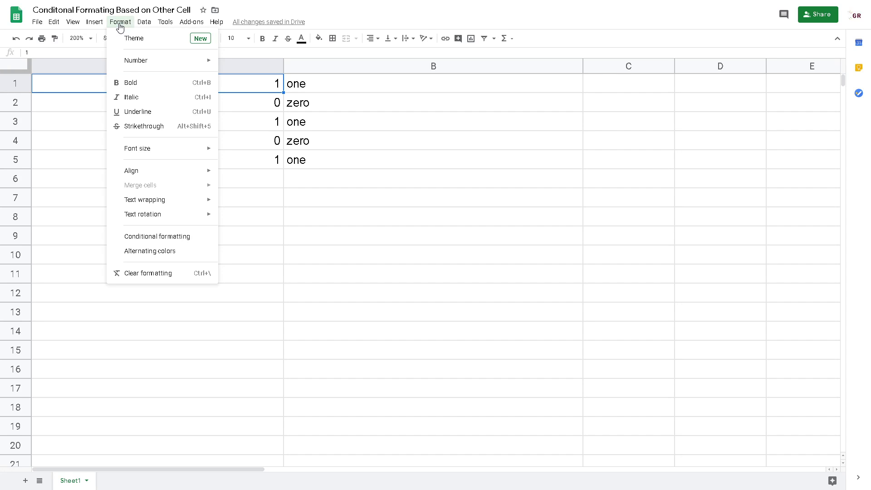
{"action": "mouse_move", "coordinate": [158, 236]}
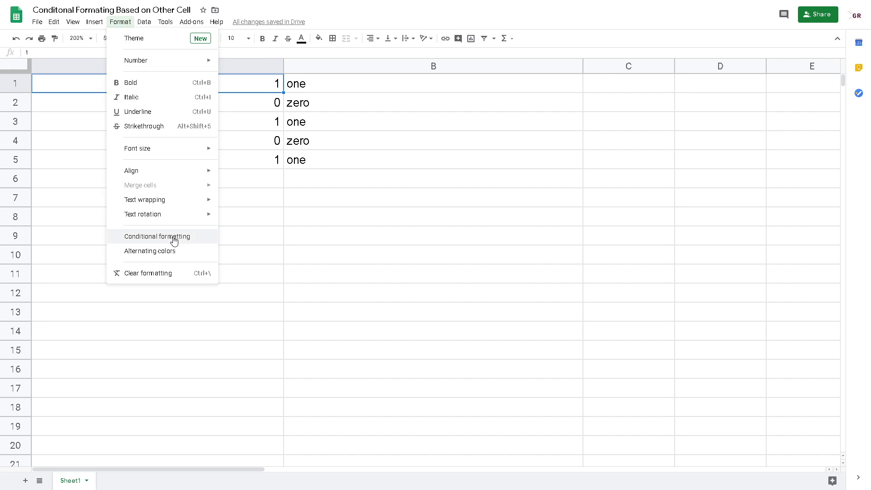
{"action": "left_click", "coordinate": [156, 236]}
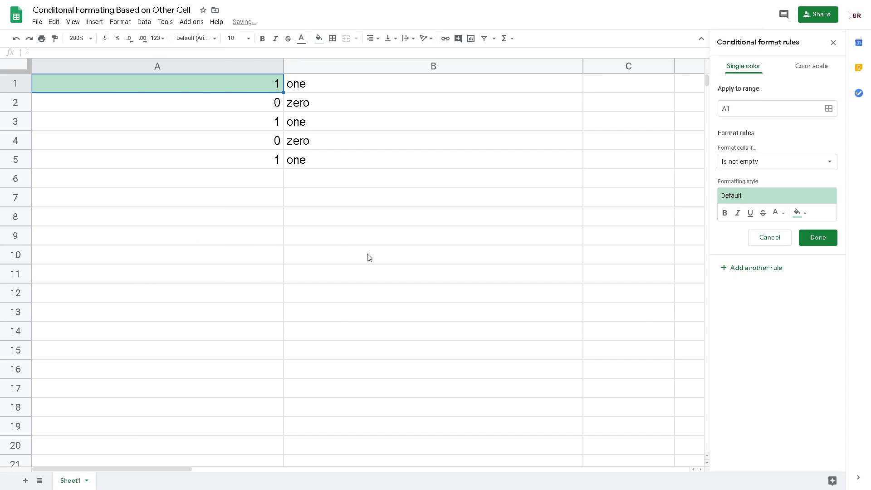
{"action": "mouse_move", "coordinate": [829, 109]}
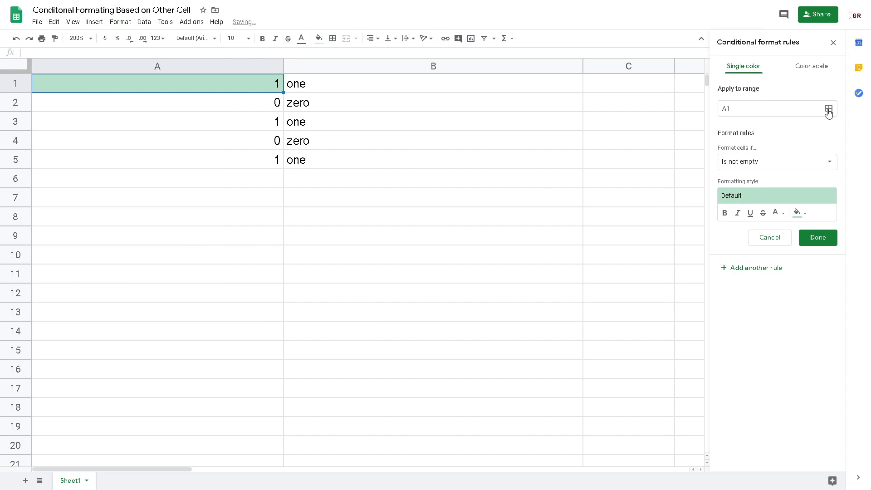
- Set the rule's Apply to range to A1:B5
{"action": "left_click", "coordinate": [828, 109]}
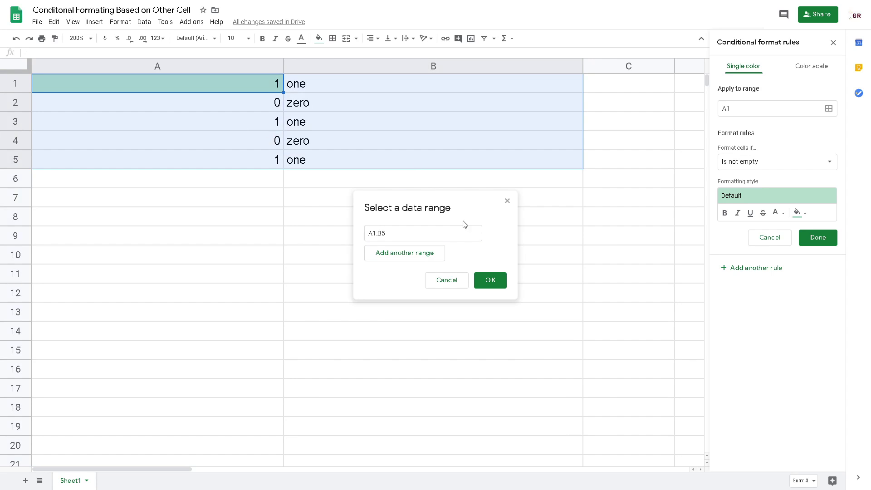
{"action": "left_click", "coordinate": [489, 280]}
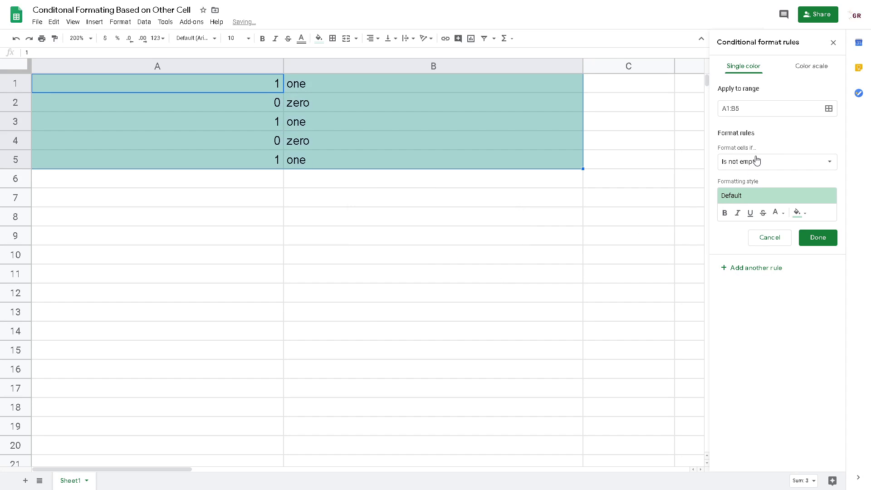
{"action": "mouse_move", "coordinate": [759, 162]}
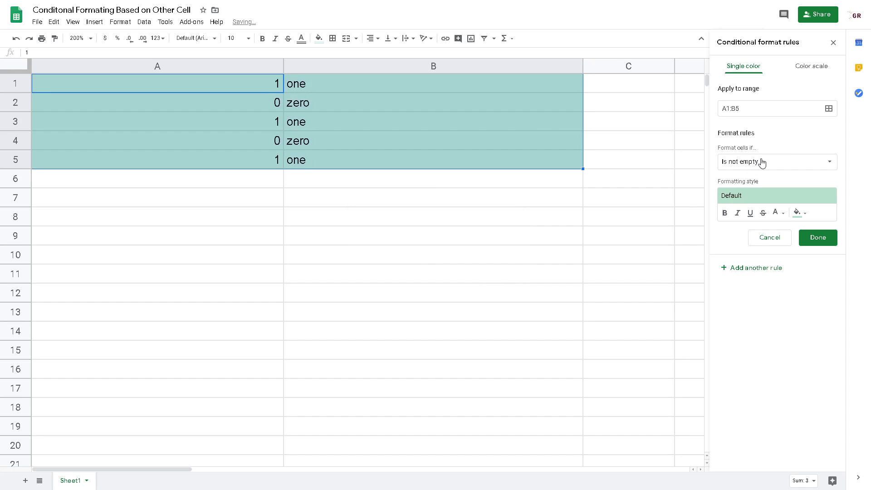
- Switch the rule's condition to 'Custom formula is' and focus the formula box
{"action": "left_click", "coordinate": [776, 161]}
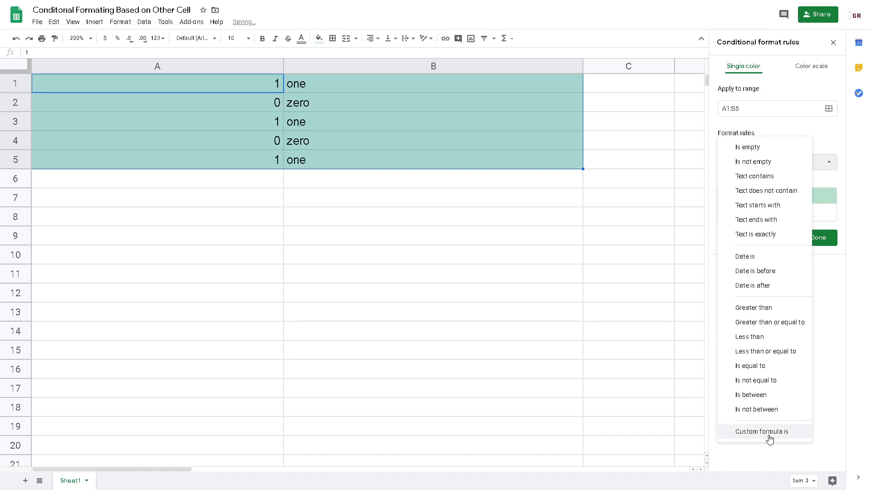
{"action": "left_click", "coordinate": [764, 431]}
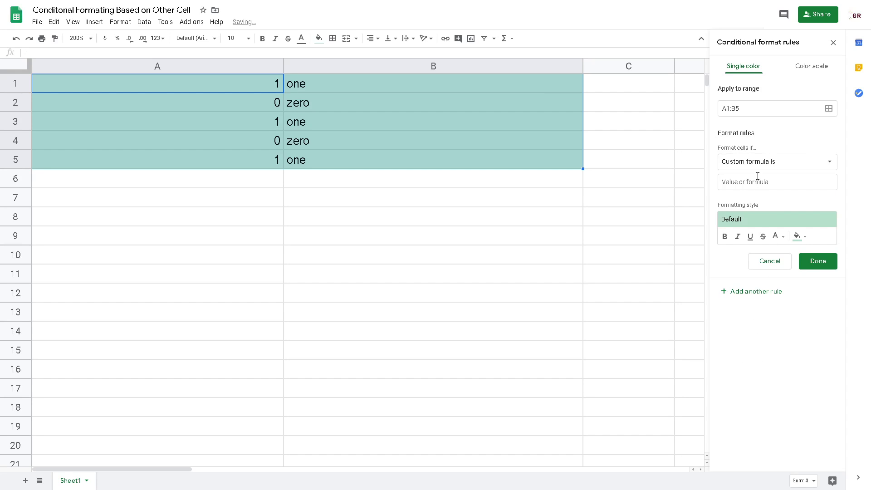
{"action": "left_click", "coordinate": [777, 182]}
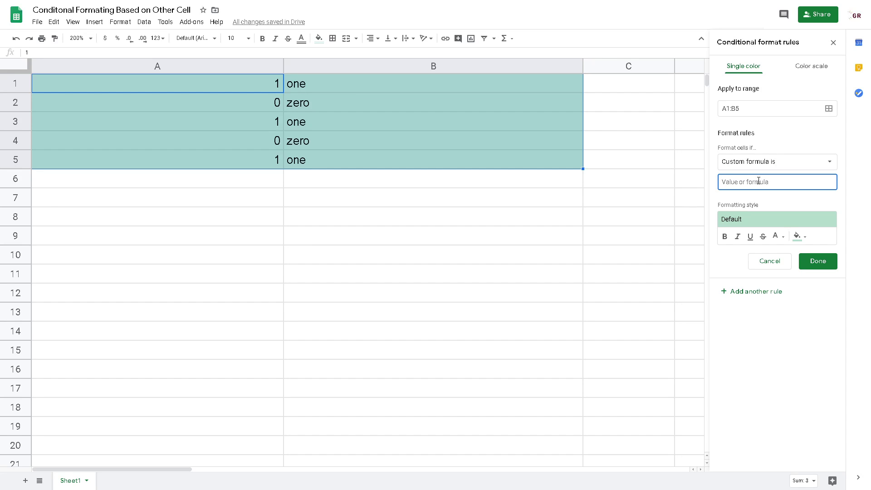
- Enter the custom formula =A1=1
{"action": "type", "text": "=A"}
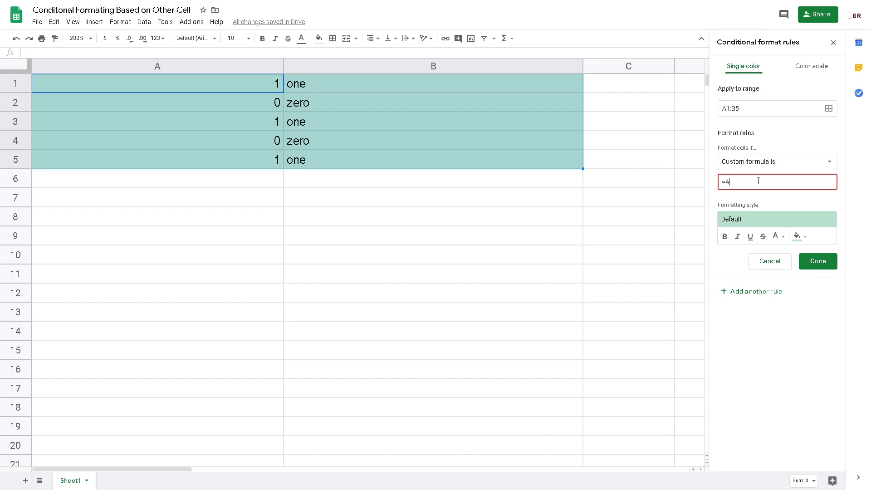
{"action": "type", "text": "1="}
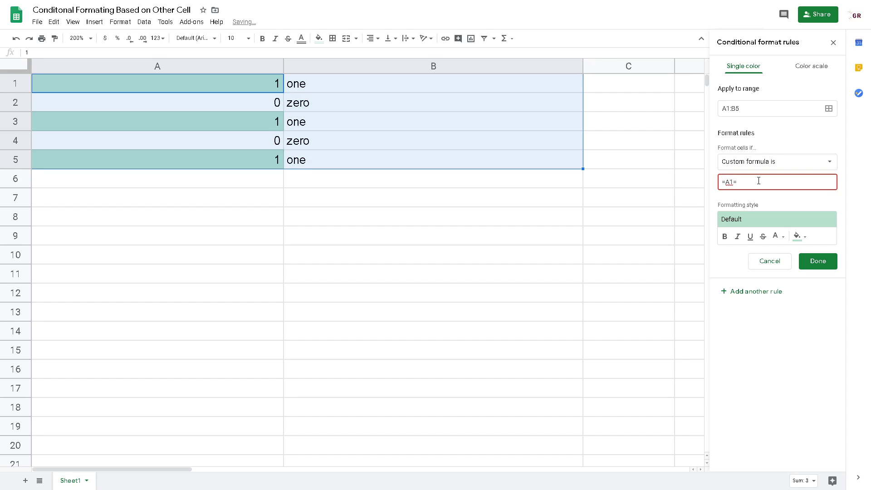
{"action": "type", "text": "1"}
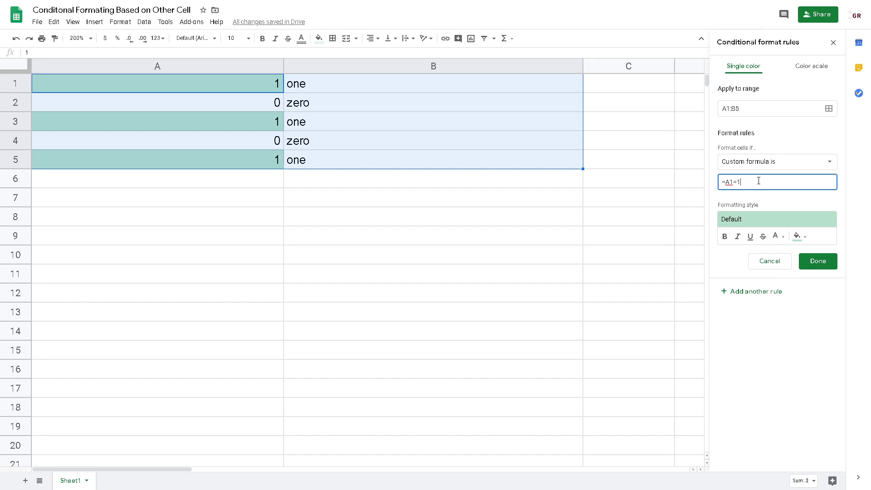
{"action": "mouse_move", "coordinate": [316, 67]}
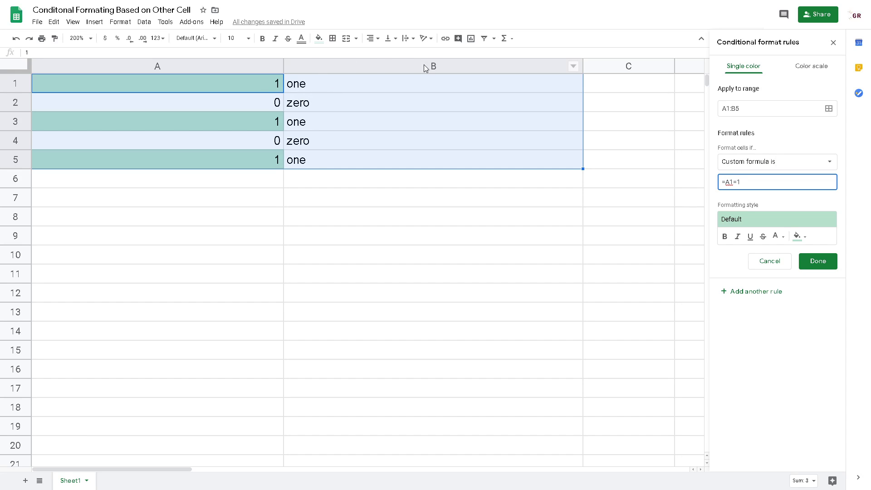
{"action": "mouse_move", "coordinate": [666, 169]}
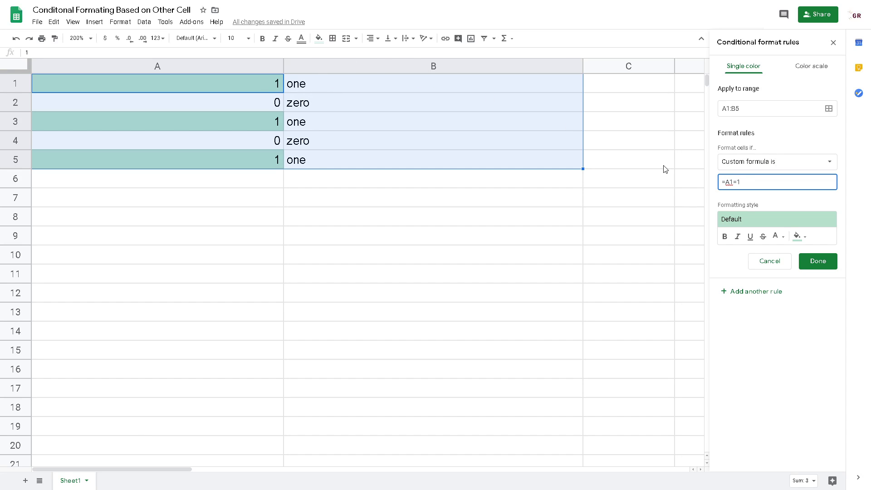
{"action": "mouse_move", "coordinate": [717, 291]}
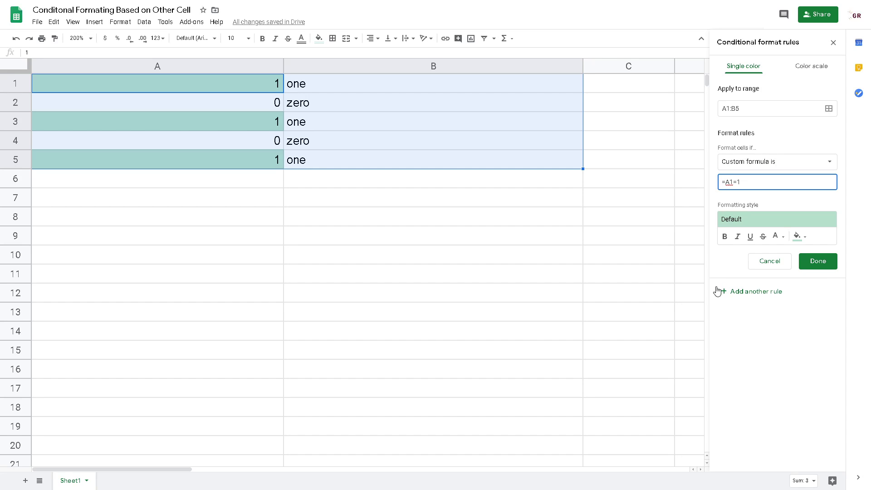
- Add a $ to lock column A, making the formula =$A1=1
{"action": "type", "text": "$"}
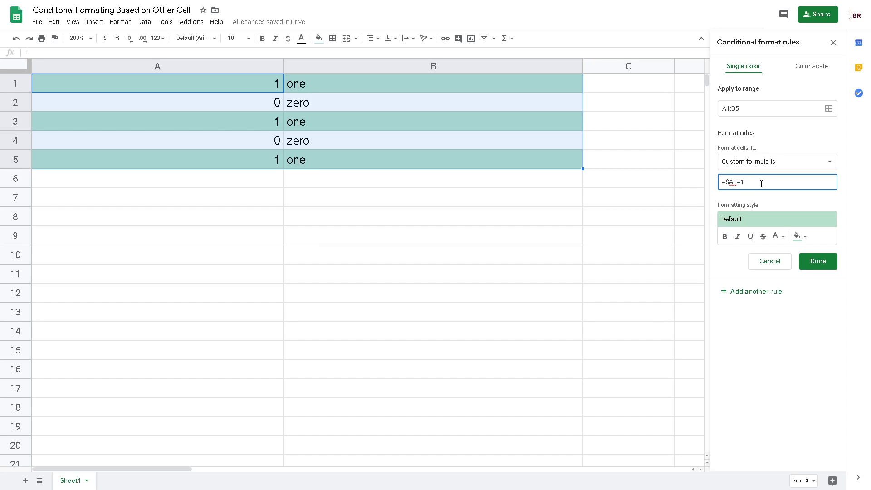
{"action": "mouse_move", "coordinate": [759, 196]}
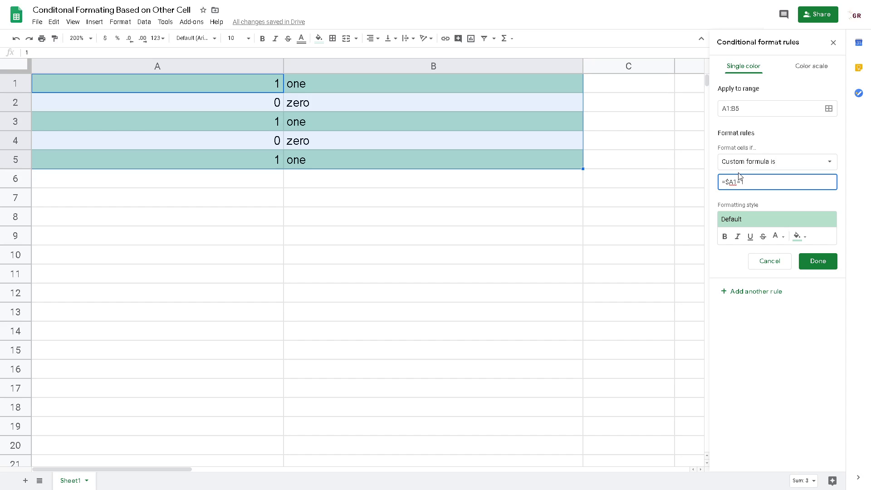
- Save the =$A1=1 rule for A1:B5
{"action": "left_click", "coordinate": [817, 261]}
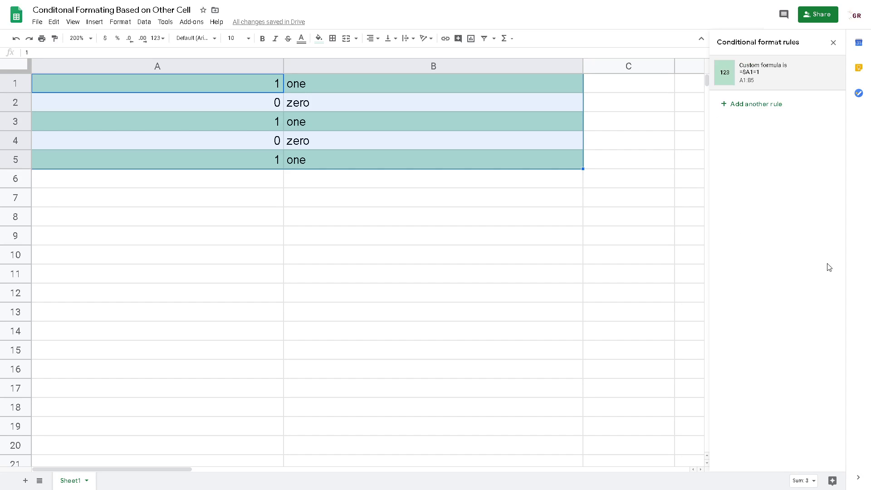
{"action": "mouse_move", "coordinate": [350, 259]}
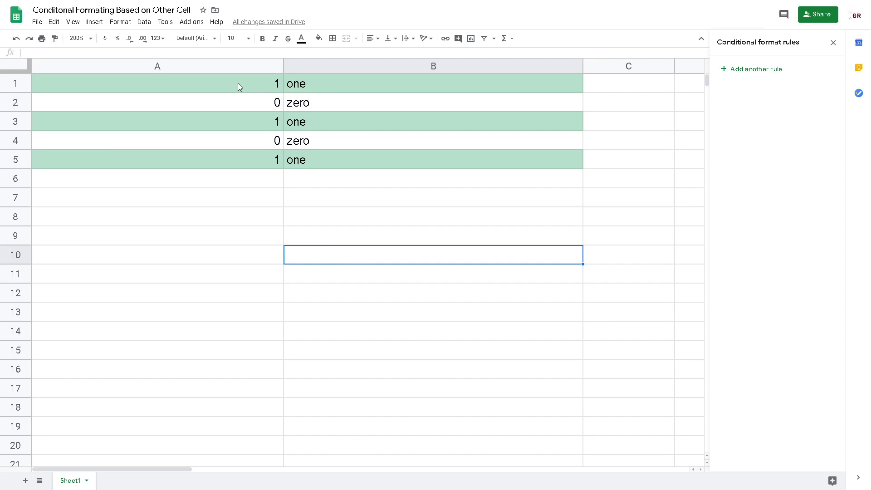
{"action": "mouse_move", "coordinate": [266, 82]}
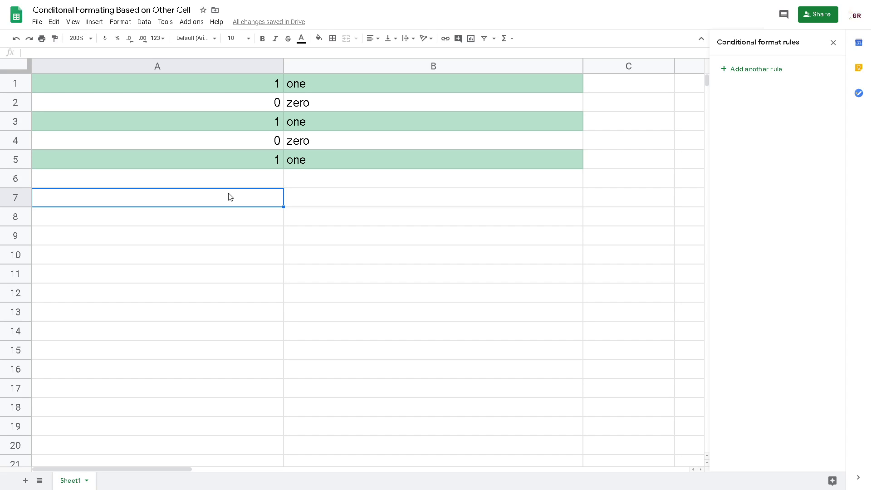
{"action": "mouse_move", "coordinate": [443, 199]}
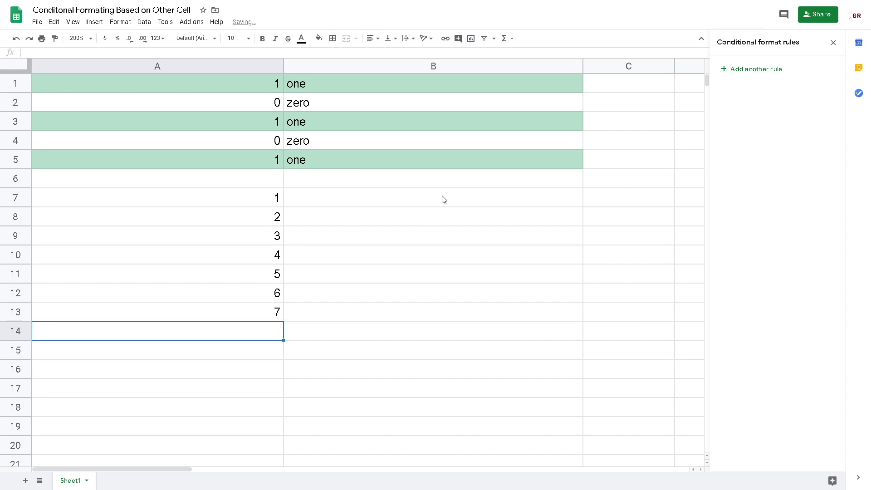
- Enter numbers 1–7 in A7:A13 with odd/even labels in B7:B13
{"action": "type", "text": "odd"}
{"action": "left_click", "coordinate": [433, 217]}
{"action": "type", "text": "even"}
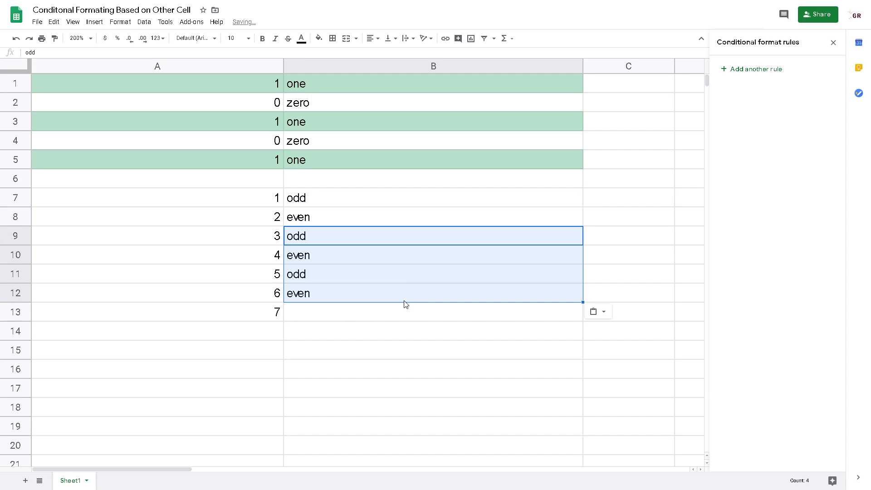
{"action": "type", "text": "odd"}
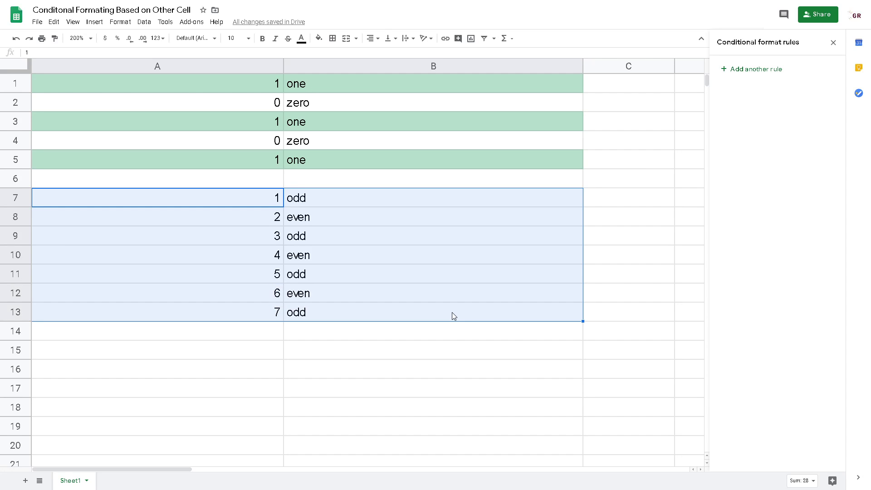
{"action": "mouse_move", "coordinate": [468, 304]}
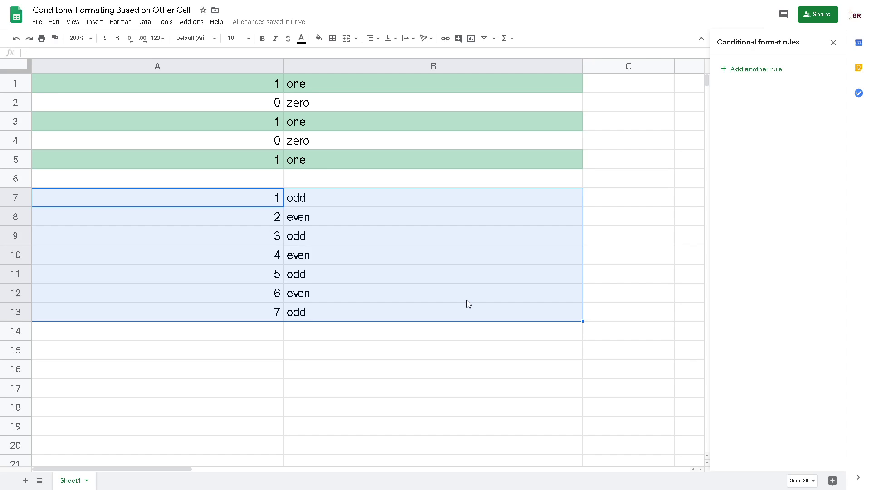
{"action": "mouse_move", "coordinate": [572, 200]}
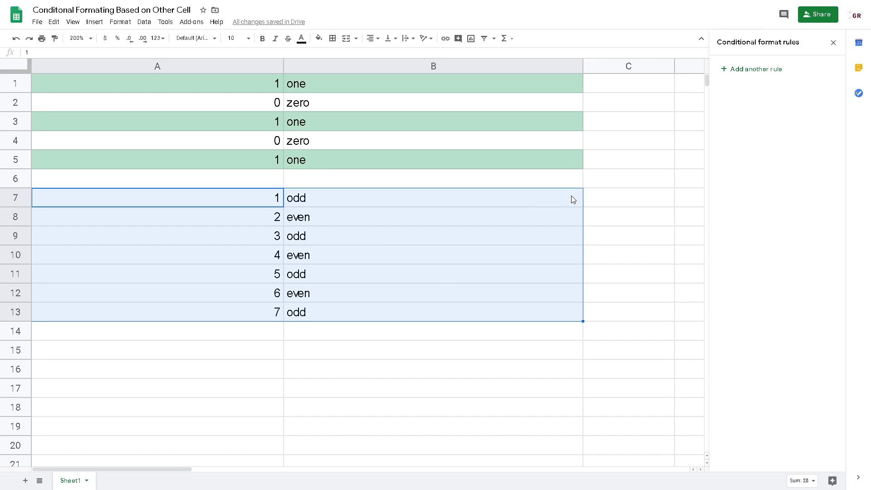
- Narrow column B and label C7:C13 as highlighted or not
{"action": "left_click", "coordinate": [629, 197]}
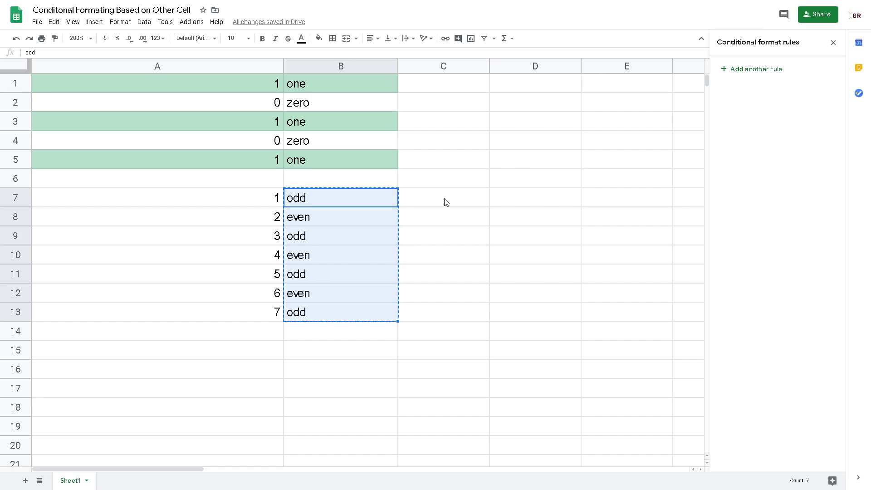
{"action": "left_click", "coordinate": [443, 198]}
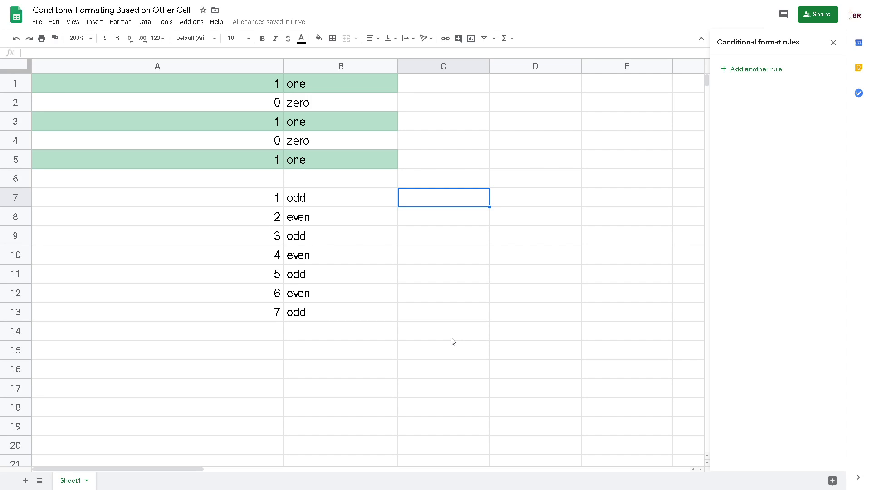
{"action": "type", "text": "highlighted"}
{"action": "left_click", "coordinate": [444, 217]}
{"action": "type", "text": "not"}
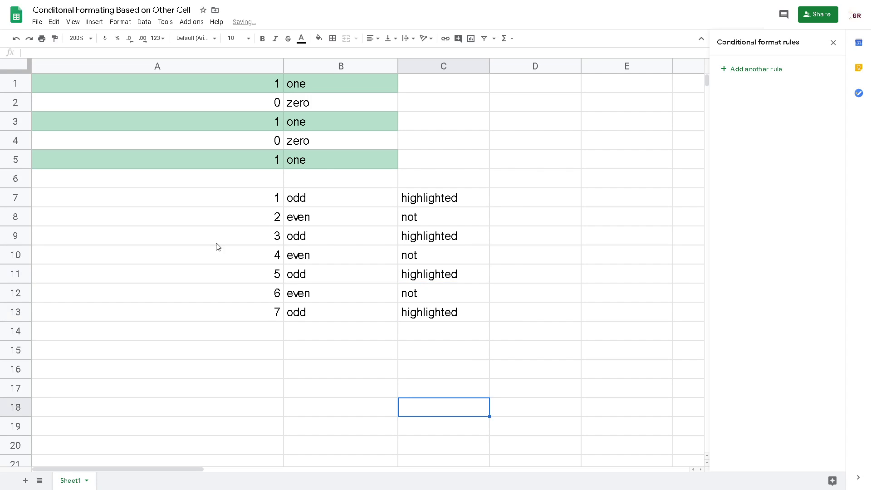
{"action": "mouse_move", "coordinate": [255, 70]}
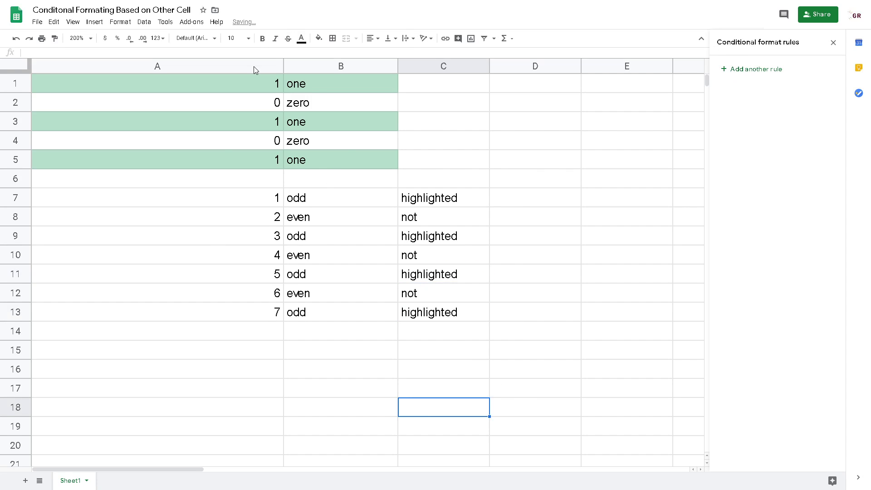
- Create a new conditional formatting rule covering A7:C13
{"action": "left_click", "coordinate": [120, 22]}
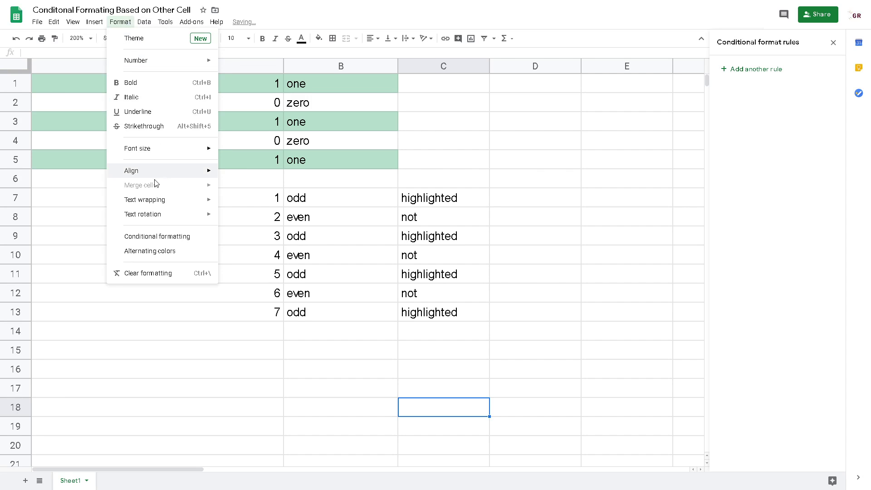
{"action": "left_click", "coordinate": [157, 236]}
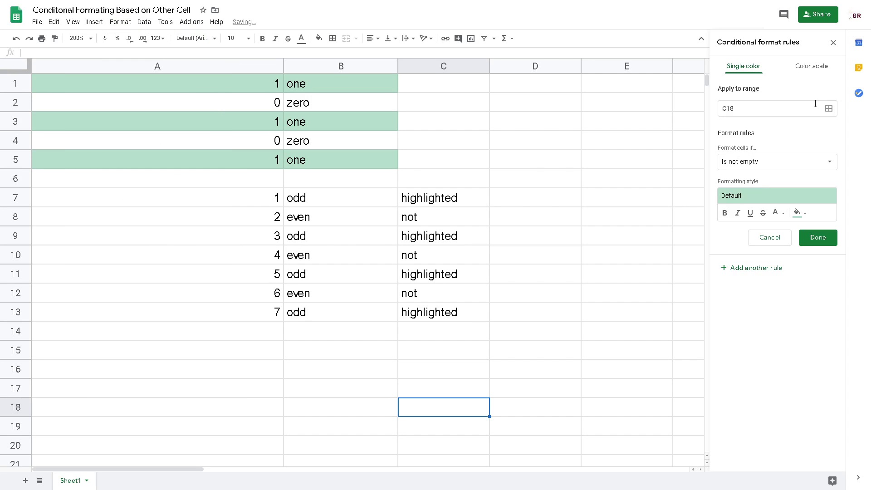
{"action": "left_click", "coordinate": [828, 108]}
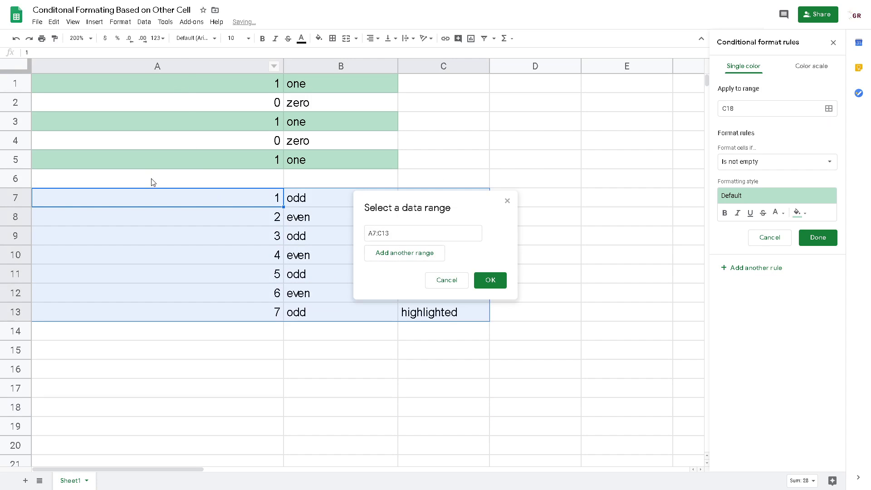
{"action": "mouse_move", "coordinate": [462, 321]}
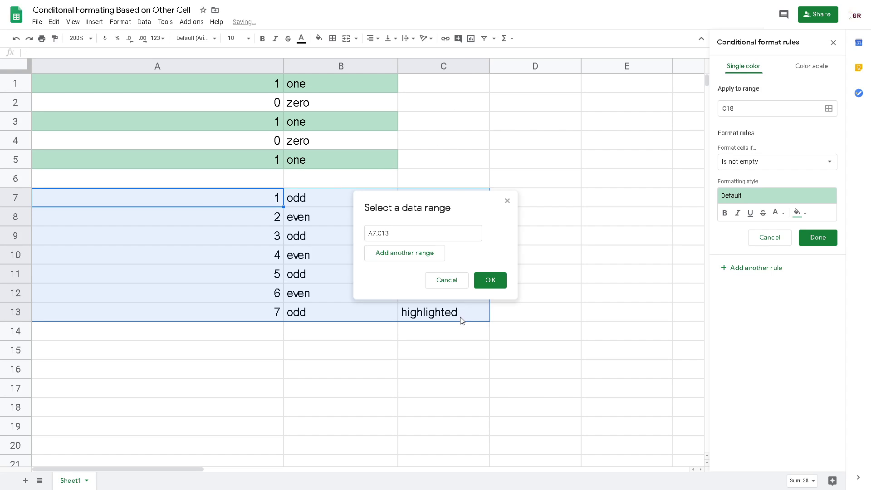
{"action": "left_click", "coordinate": [490, 280]}
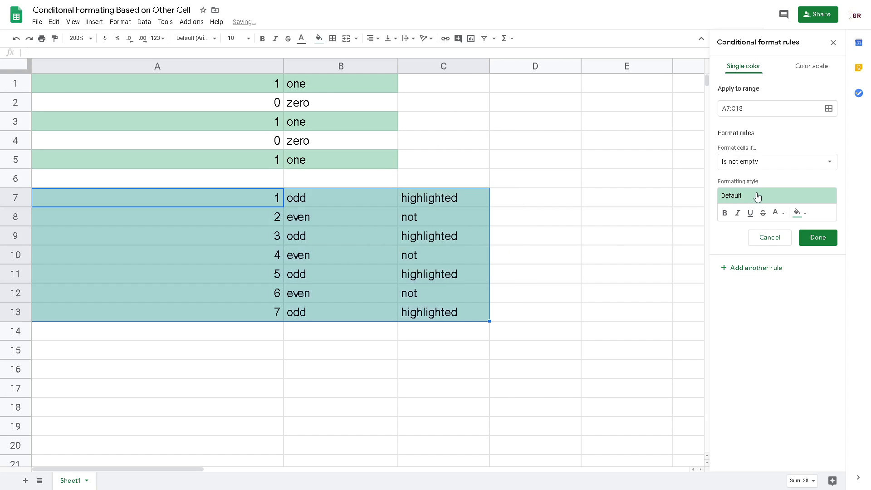
{"action": "left_click", "coordinate": [777, 162]}
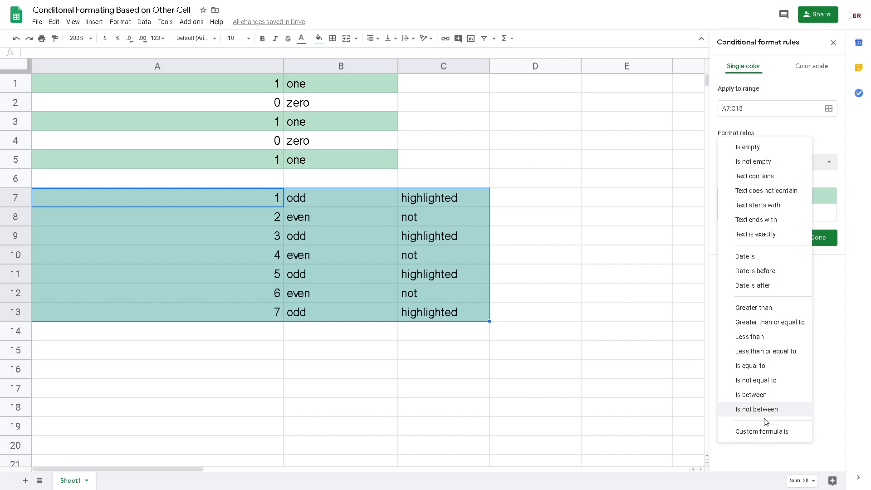
- Set the rule to the custom formula =isodd(a7)
{"action": "left_click", "coordinate": [765, 431]}
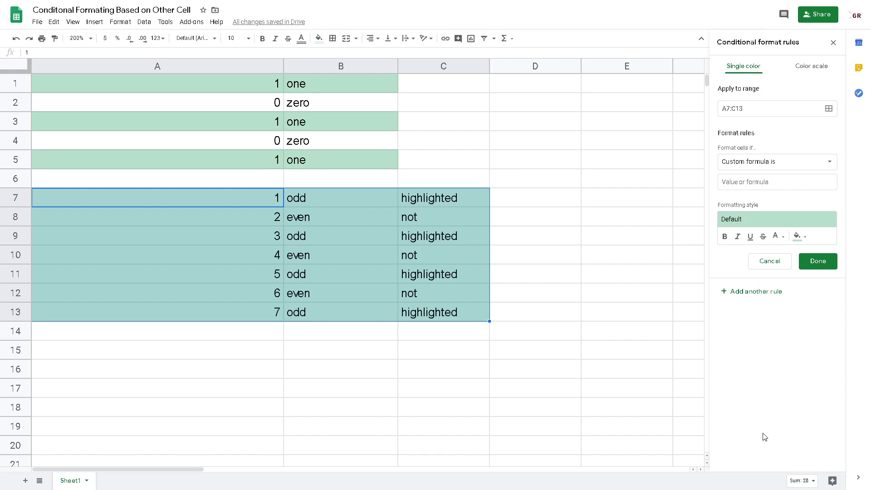
{"action": "left_click", "coordinate": [777, 182]}
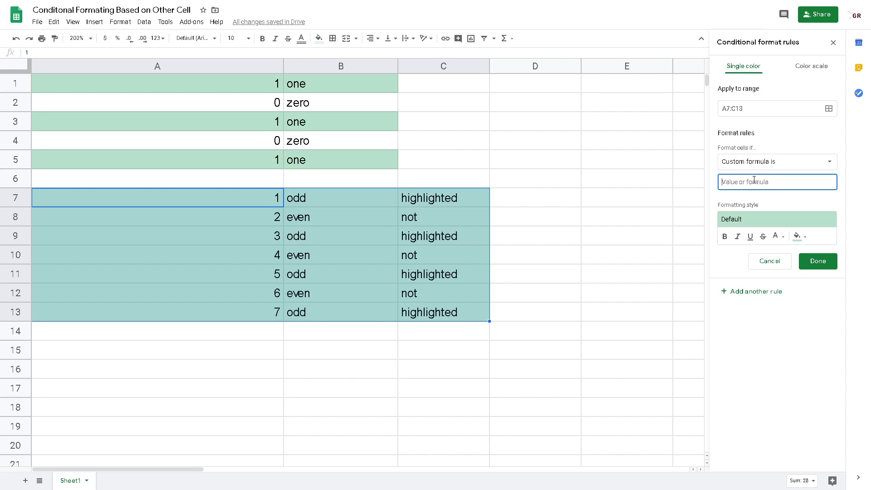
{"action": "type", "text": "="}
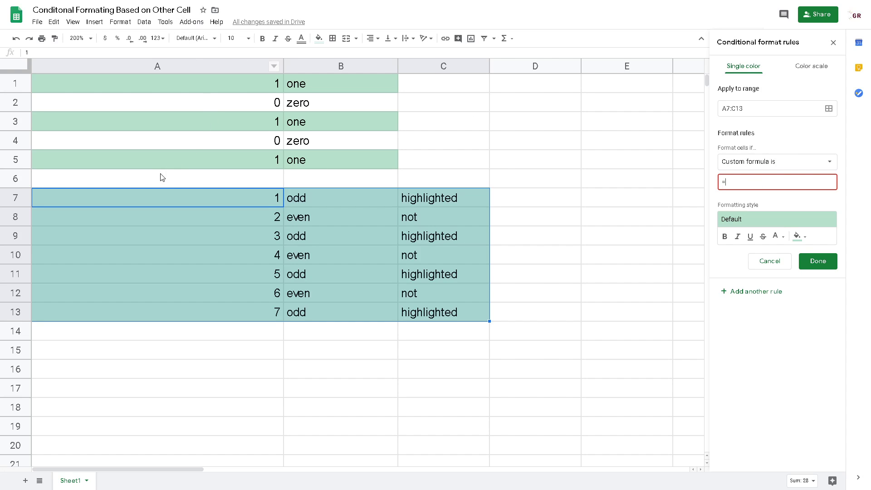
{"action": "mouse_move", "coordinate": [137, 201]}
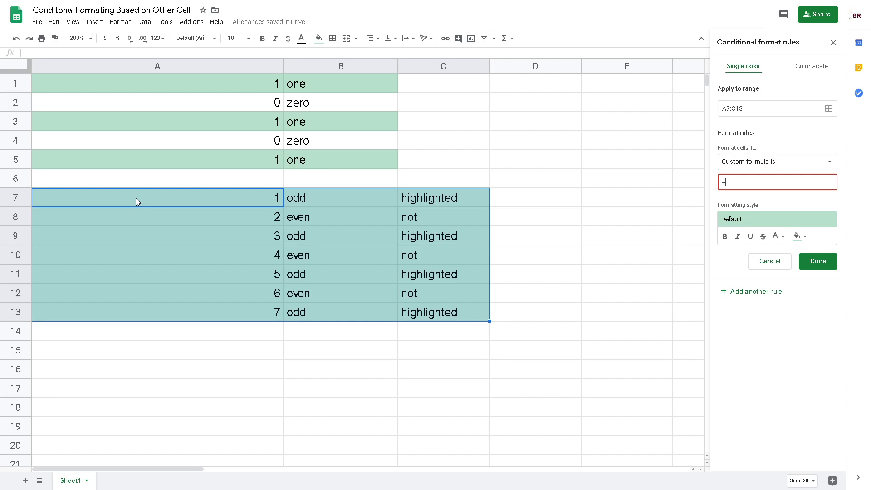
{"action": "mouse_move", "coordinate": [143, 202]}
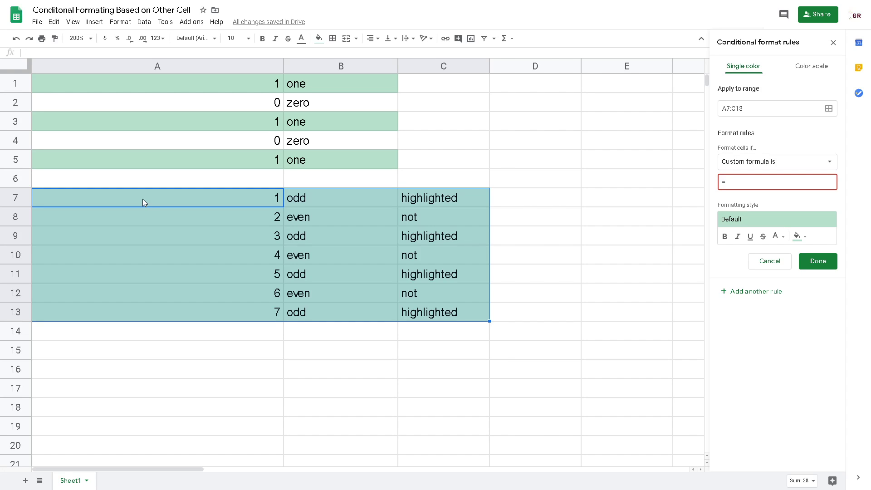
{"action": "mouse_move", "coordinate": [176, 67]}
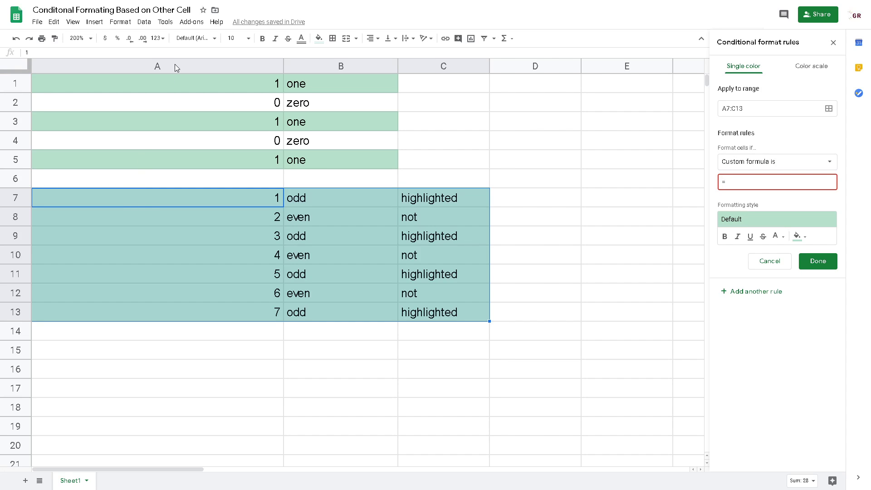
{"action": "mouse_move", "coordinate": [746, 176]}
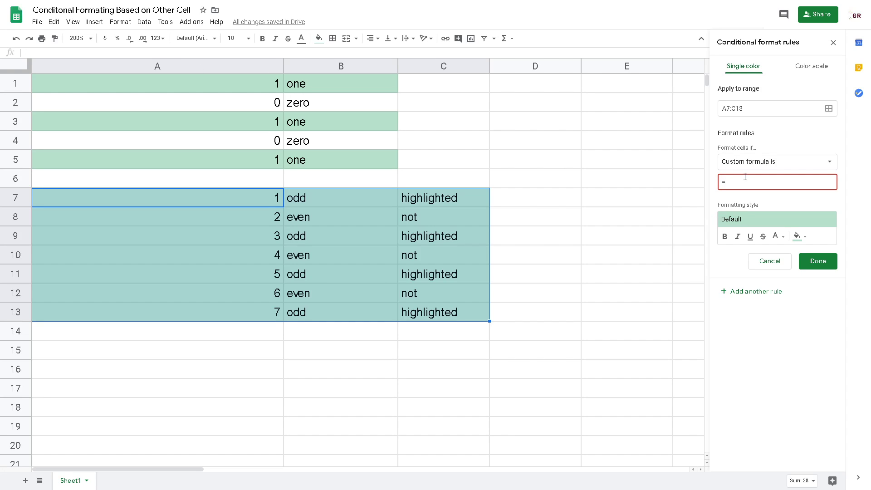
{"action": "type", "text": "i"}
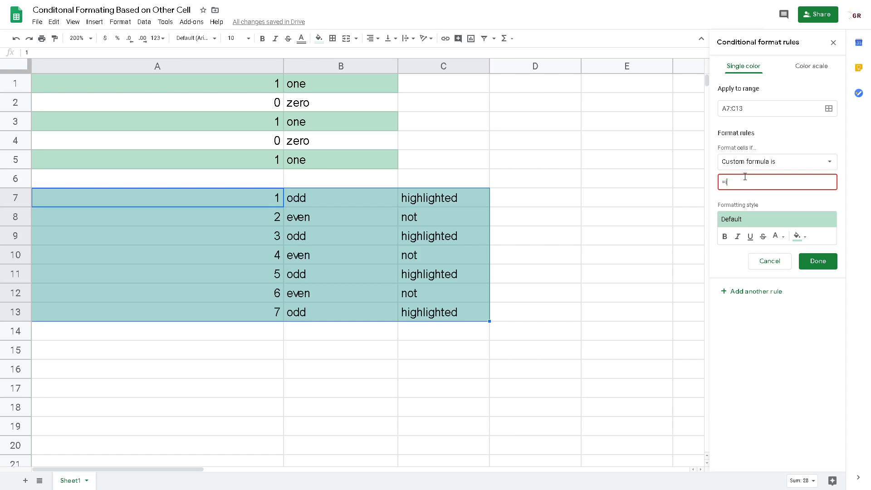
{"action": "type", "text": "isodd"}
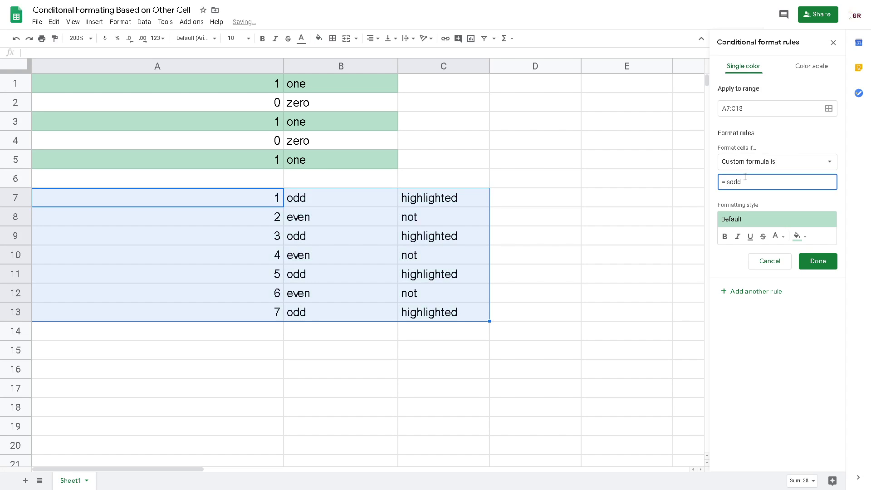
{"action": "type", "text": "(a7"}
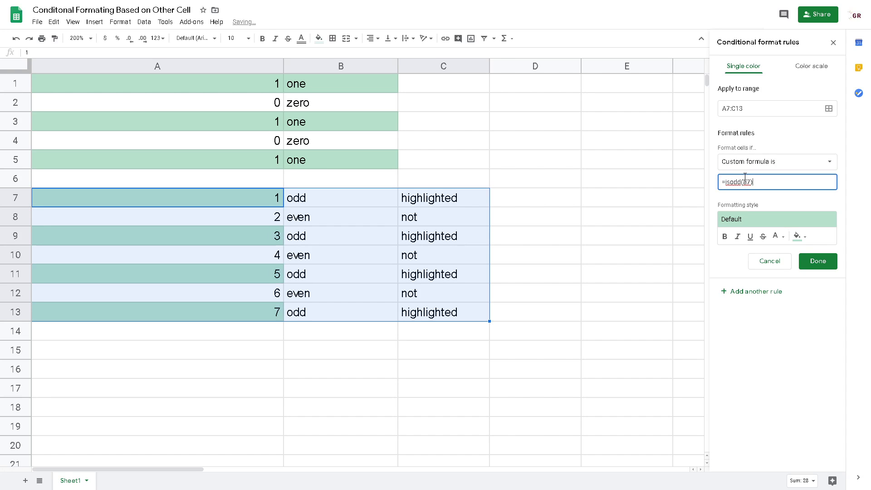
{"action": "mouse_move", "coordinate": [618, 181]}
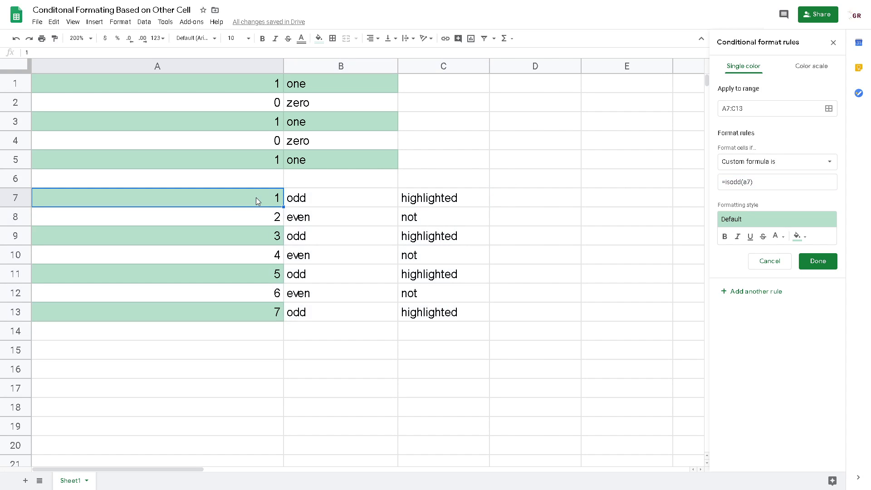
{"action": "mouse_move", "coordinate": [330, 217]}
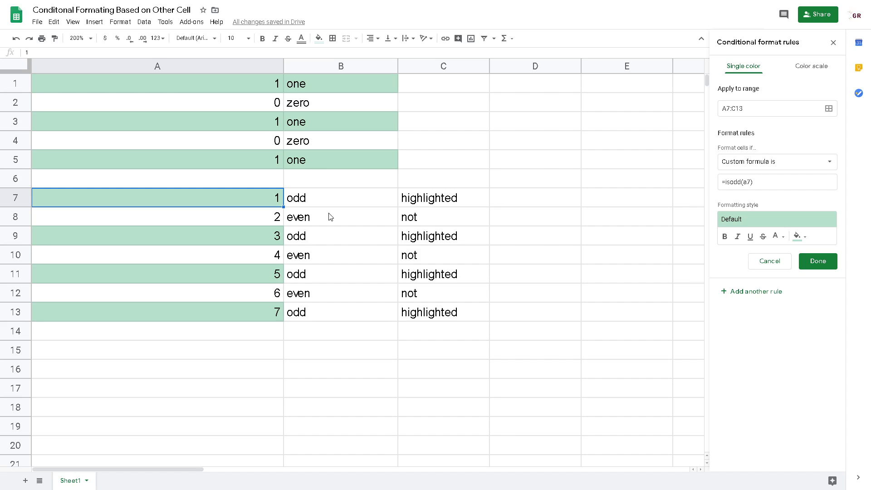
{"action": "mouse_move", "coordinate": [272, 338]}
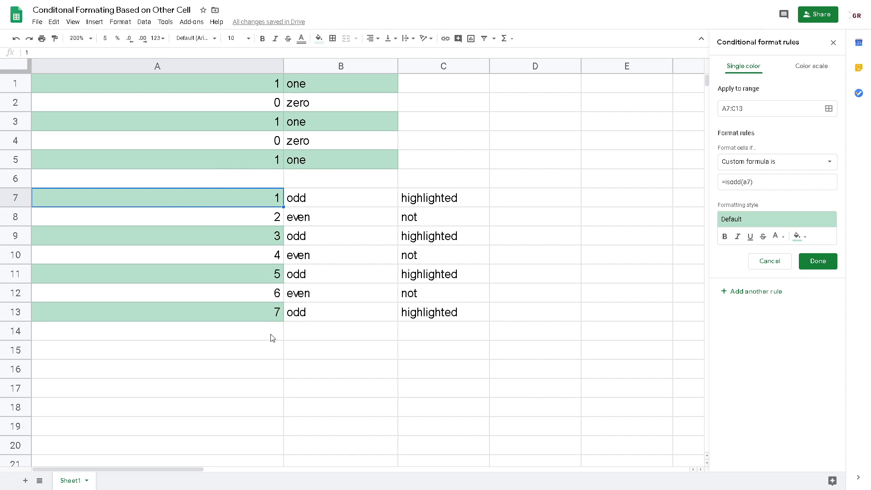
{"action": "mouse_move", "coordinate": [223, 203]}
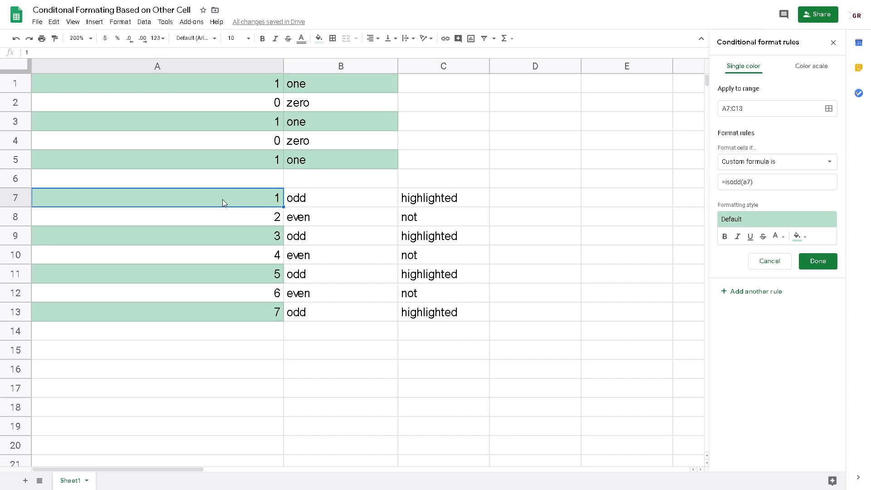
{"action": "mouse_move", "coordinate": [458, 210]}
{"action": "type", "text": "$"}
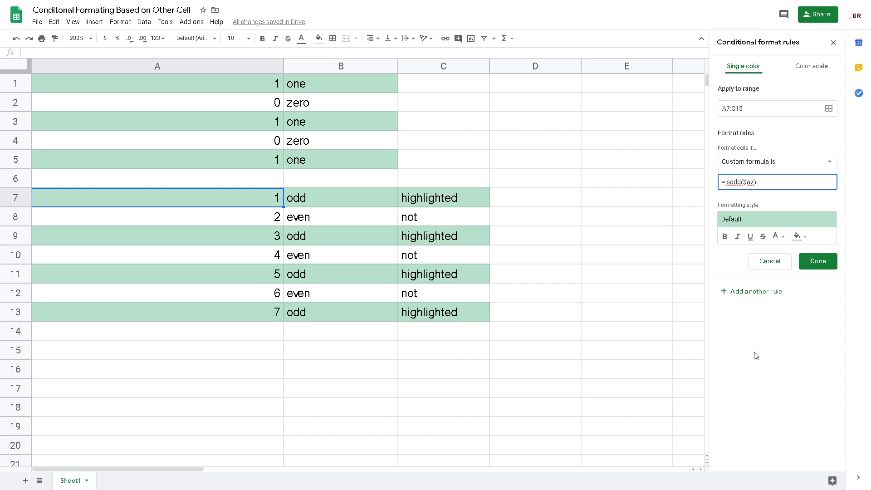
- Bring up fill colour choices for the =isodd($a7) rule's formatting style
{"action": "left_click", "coordinate": [798, 235]}
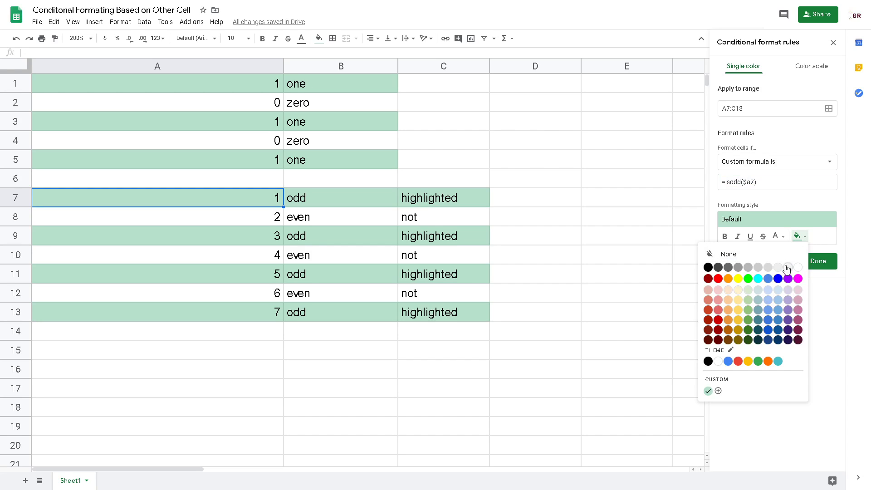